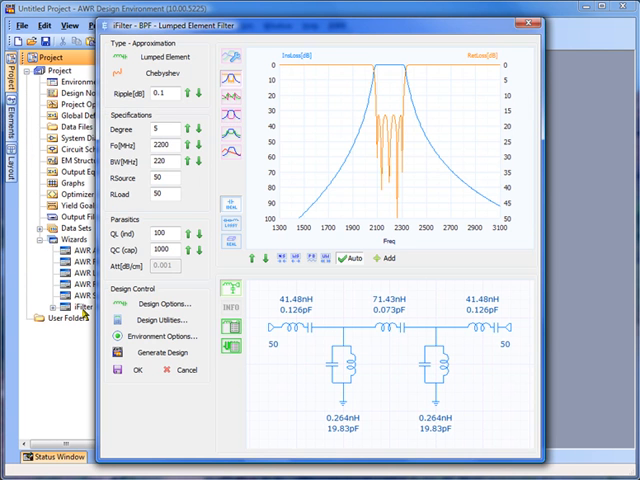
{"action": "mouse_move", "coordinate": [324, 150]}
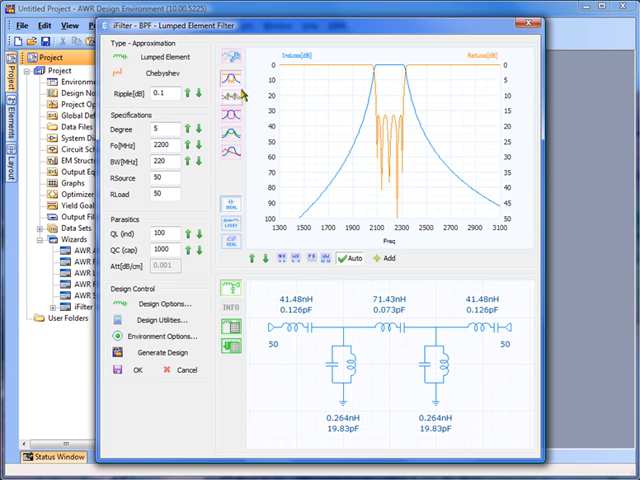
{"action": "mouse_move", "coordinate": [228, 156]}
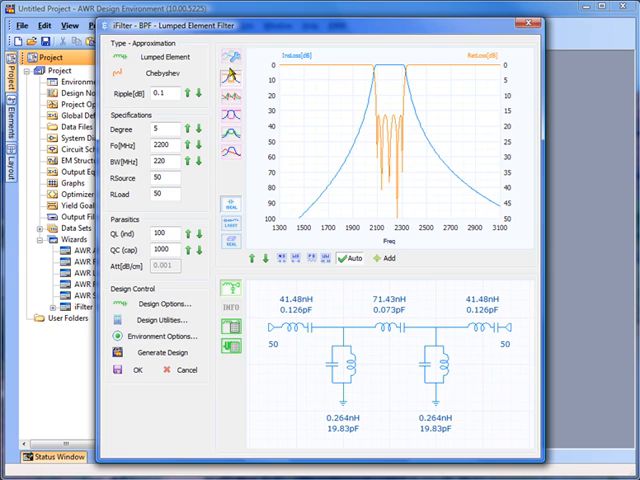
- Review the response chart settings and enter the value 0.1 in the wizard
{"action": "left_click", "coordinate": [228, 68]}
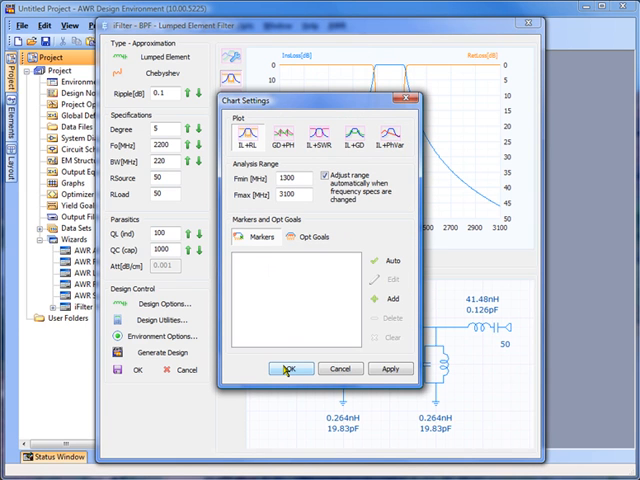
{"action": "left_click", "coordinate": [288, 368]}
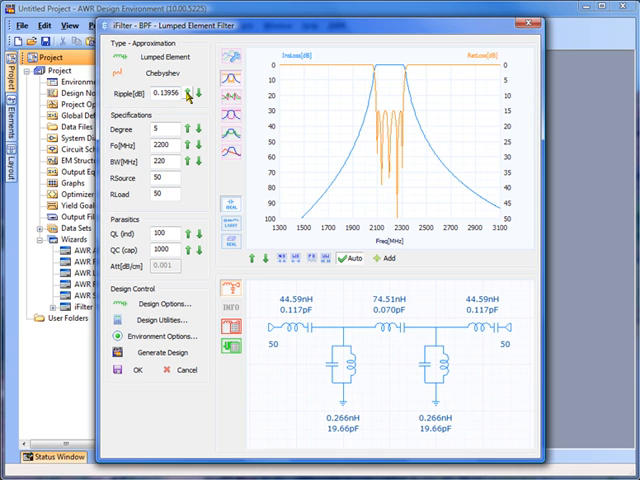
{"action": "type", "text": "0.1"}
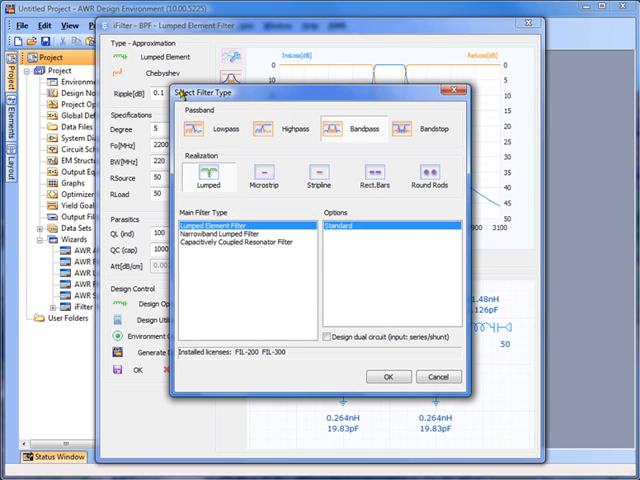
{"action": "mouse_move", "coordinate": [210, 184]}
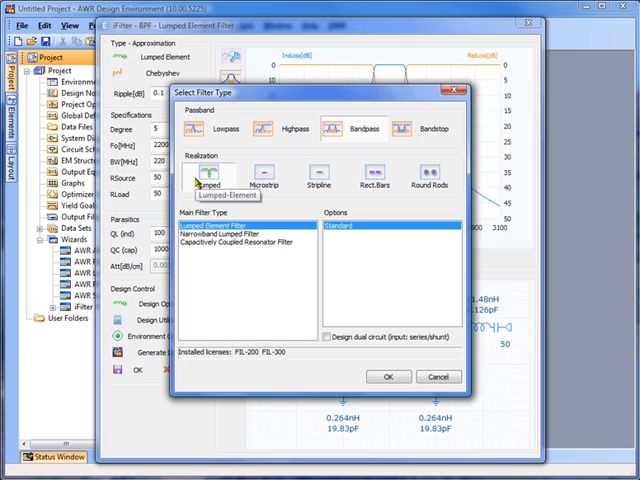
{"action": "mouse_move", "coordinate": [256, 176]}
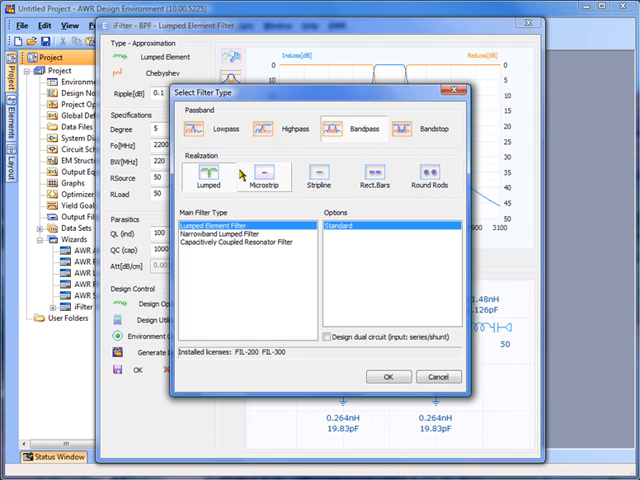
{"action": "mouse_move", "coordinate": [210, 128]}
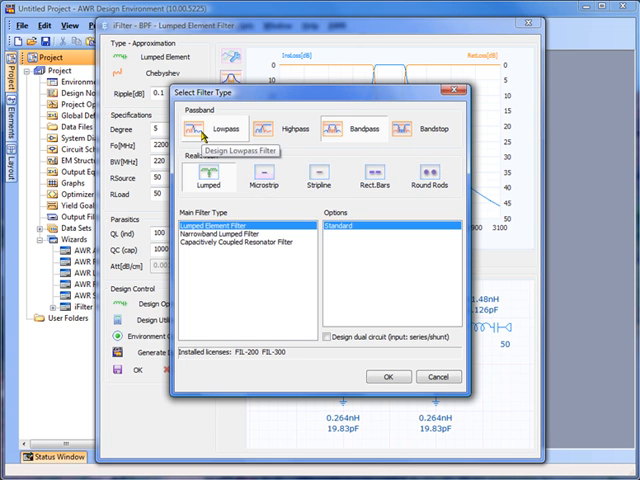
{"action": "mouse_move", "coordinate": [432, 128]}
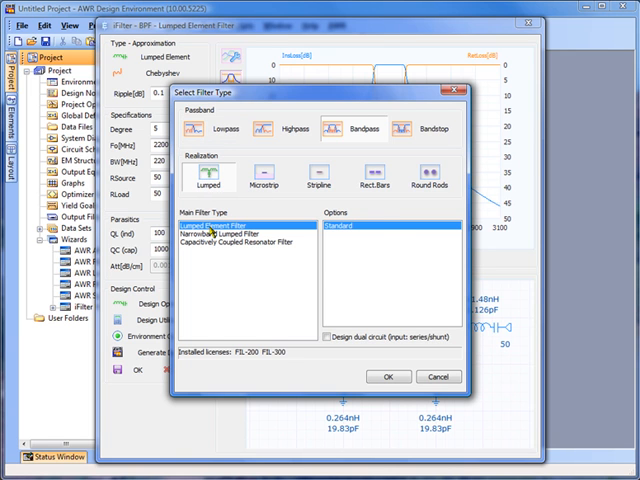
- Try the capacitively coupled resonator type, revert to lumped element, then show inductor vendors and parts
{"action": "left_click", "coordinate": [230, 236]}
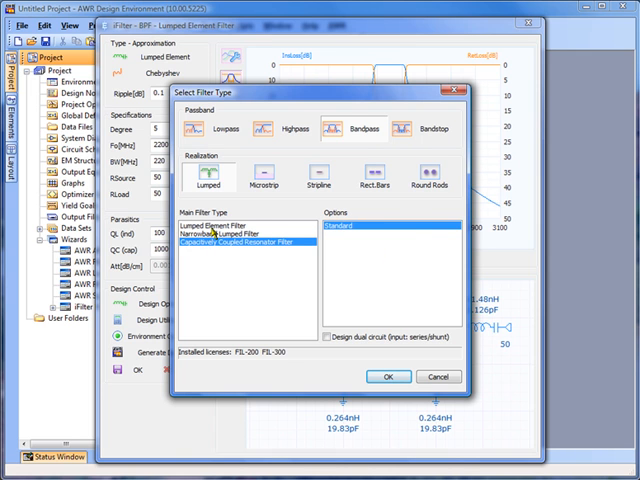
{"action": "left_click", "coordinate": [216, 228]}
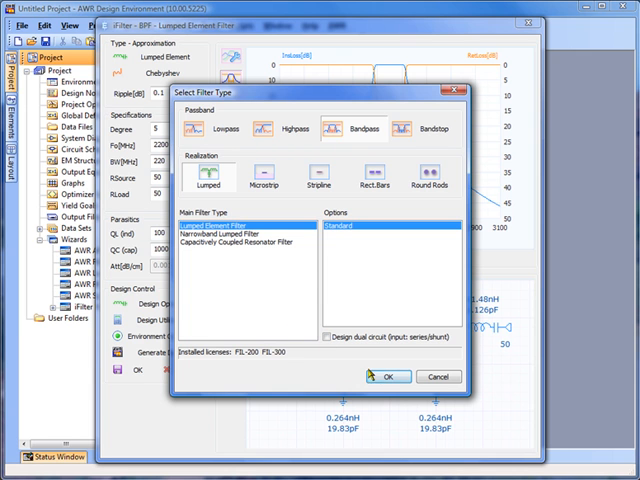
{"action": "left_click", "coordinate": [388, 376]}
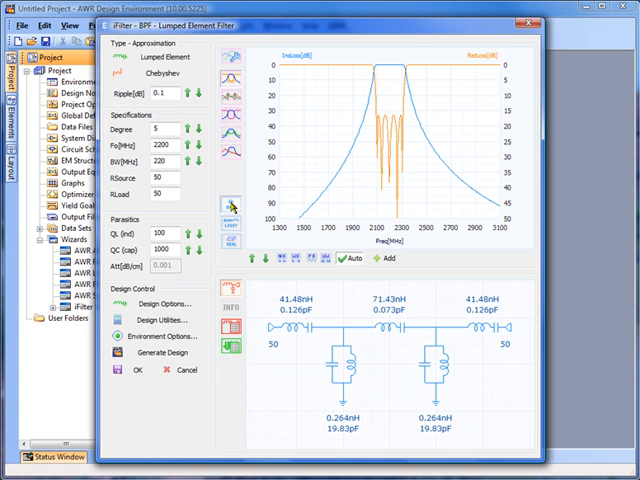
{"action": "mouse_move", "coordinate": [304, 190]}
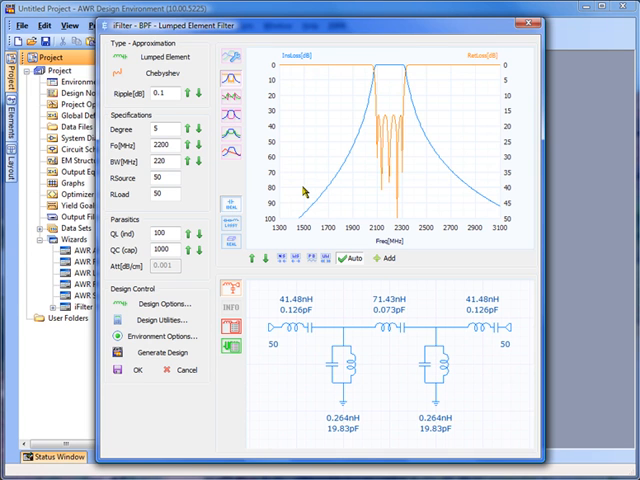
{"action": "mouse_move", "coordinate": [412, 100]}
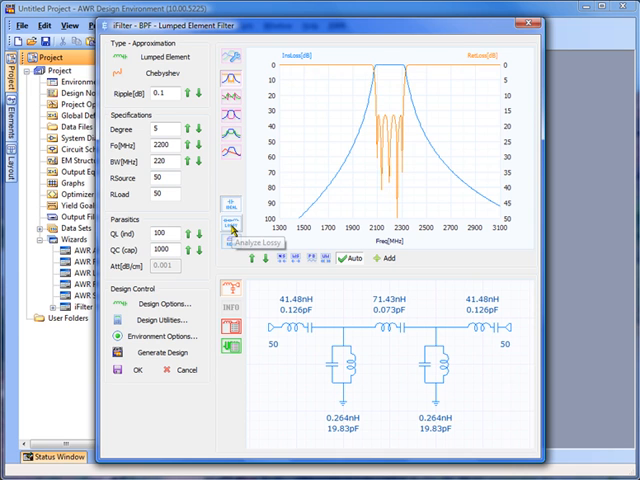
{"action": "left_click", "coordinate": [228, 228]}
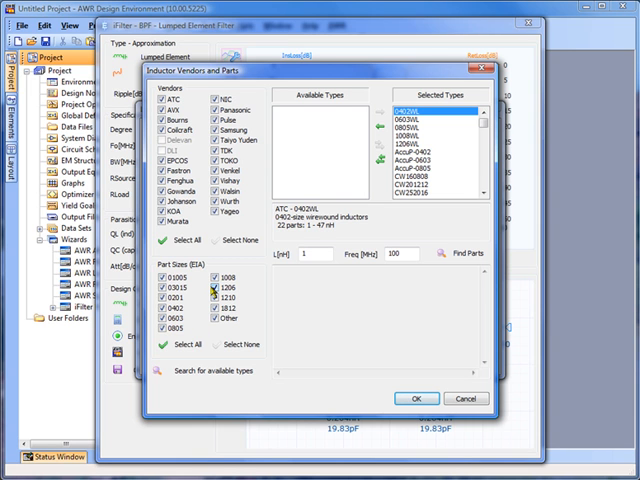
- Toggle an inductor part size in the vendor part selection
{"action": "left_click", "coordinate": [162, 312]}
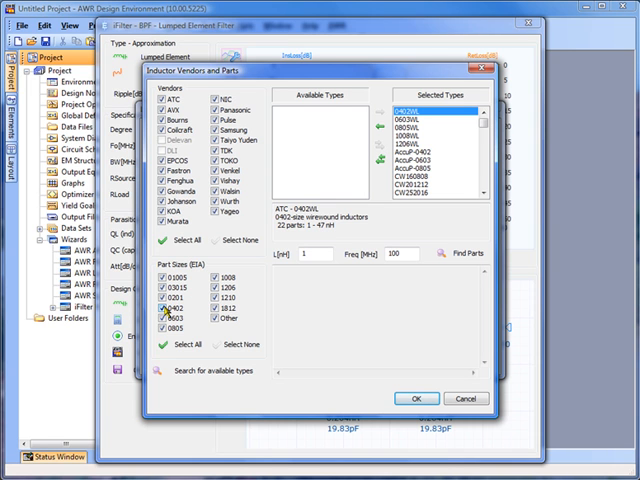
{"action": "left_click", "coordinate": [168, 314]}
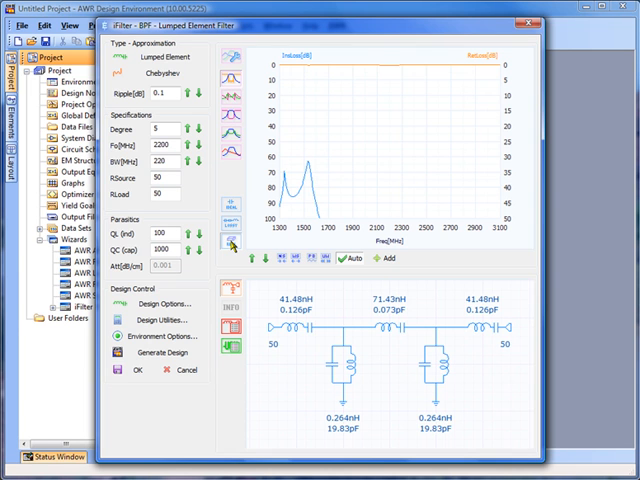
{"action": "mouse_move", "coordinate": [412, 148]}
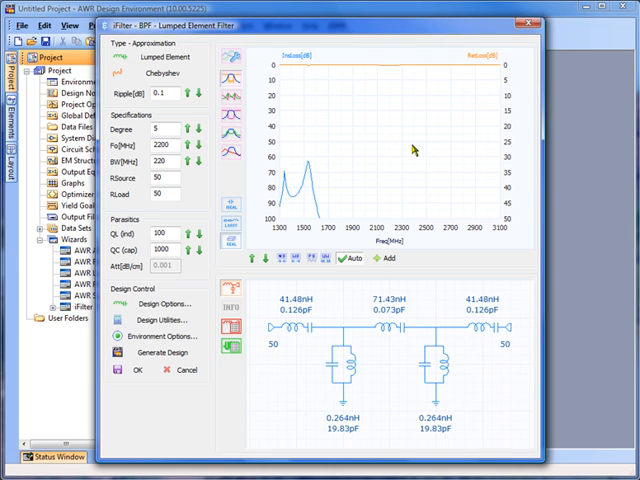
{"action": "mouse_move", "coordinate": [304, 192]}
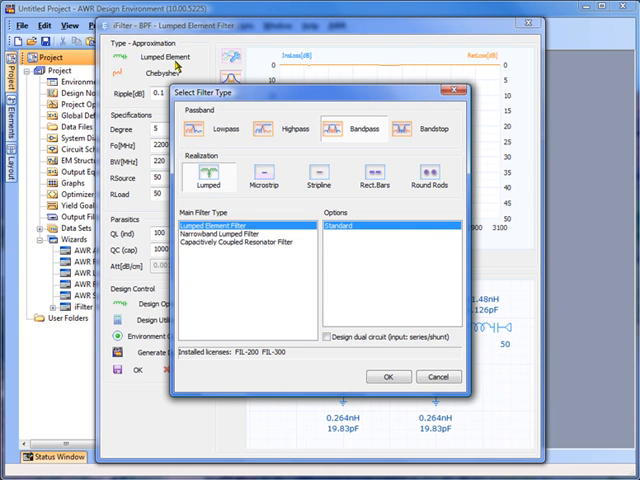
{"action": "mouse_move", "coordinate": [202, 242]}
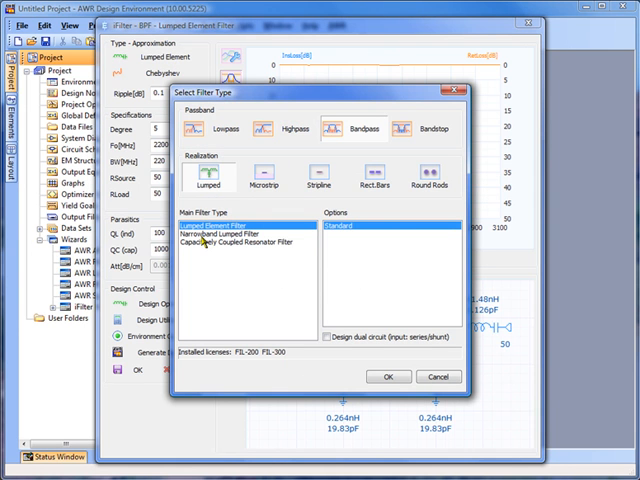
- Apply the narrowband lumped type, then switch to the capacitively coupled resonator filter
{"action": "left_click", "coordinate": [220, 236]}
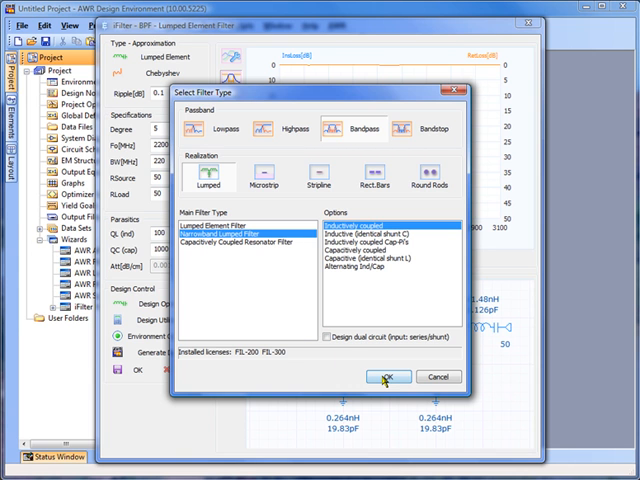
{"action": "left_click", "coordinate": [388, 376]}
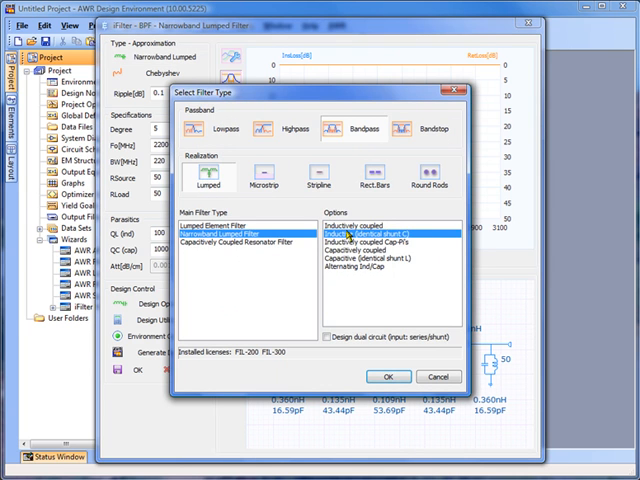
{"action": "left_click", "coordinate": [388, 376]}
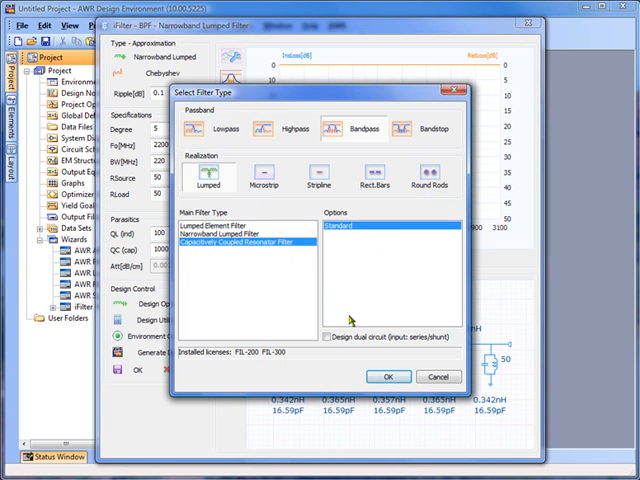
{"action": "left_click", "coordinate": [388, 376]}
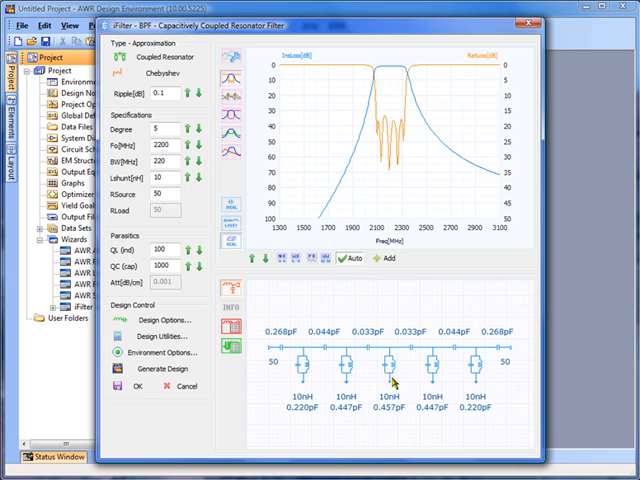
{"action": "mouse_move", "coordinate": [396, 72]}
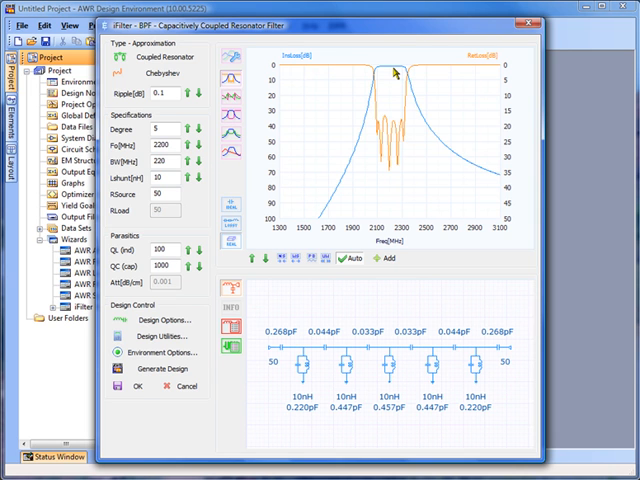
{"action": "mouse_move", "coordinate": [440, 104]}
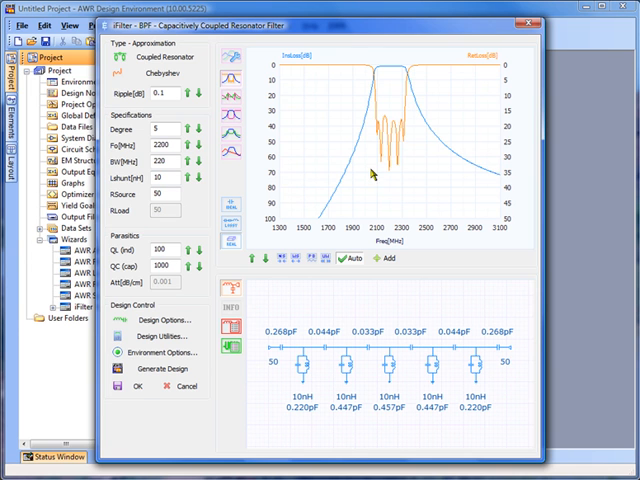
{"action": "mouse_move", "coordinate": [372, 172]}
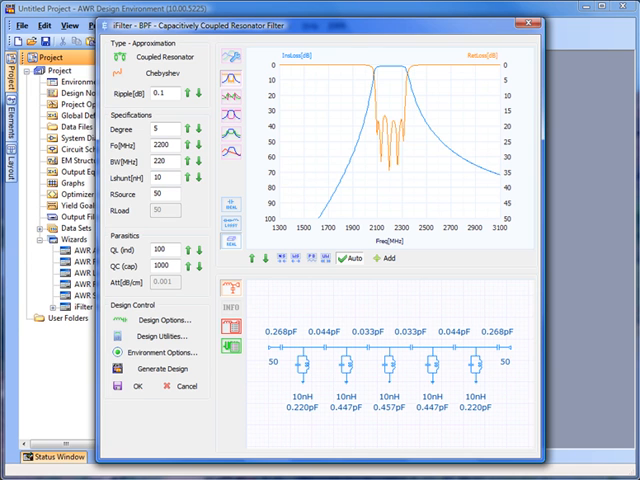
- Step back in design history to the lumped element filter
{"action": "left_click", "coordinate": [146, 56]}
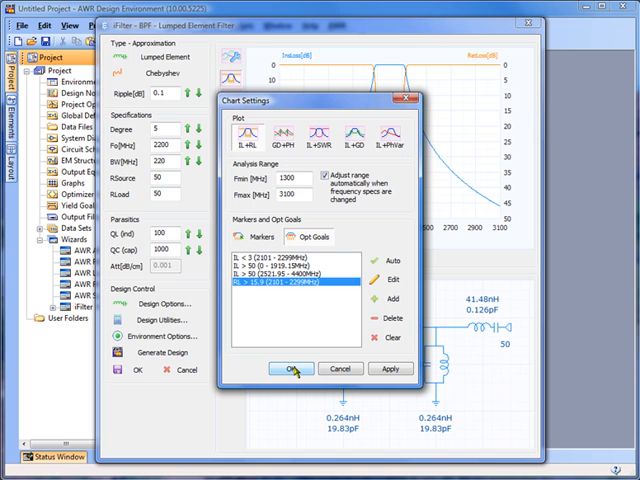
- Confirm the Opt Goals chart settings so the goals show on the response
{"action": "left_click", "coordinate": [290, 368]}
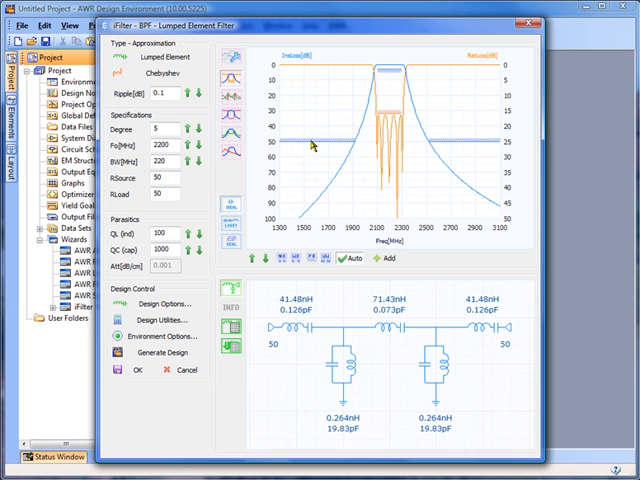
{"action": "mouse_move", "coordinate": [324, 148]}
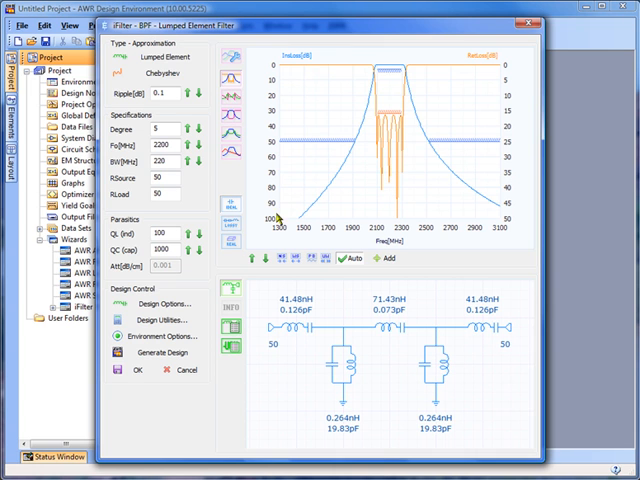
{"action": "mouse_move", "coordinate": [158, 352]}
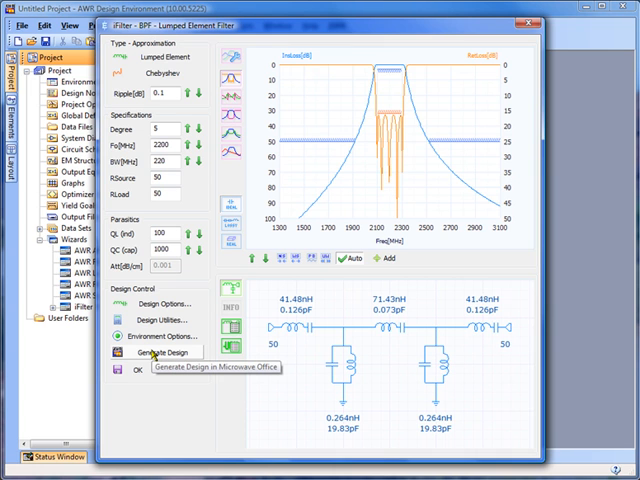
- Generate the Microwave Office design 'Filter' with tuning variables and optimization goals
{"action": "left_click", "coordinate": [152, 352]}
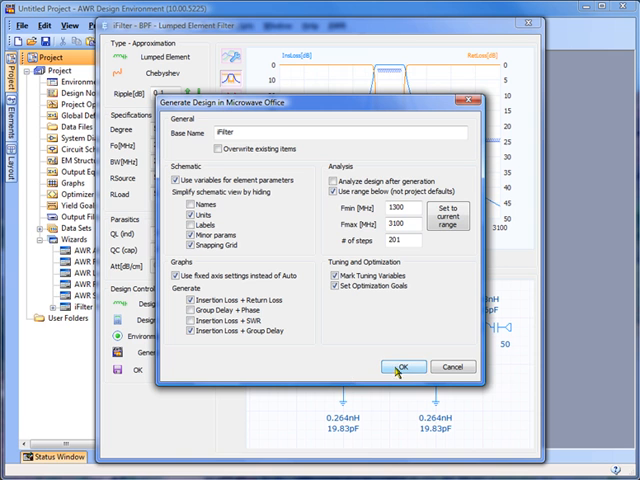
{"action": "left_click", "coordinate": [404, 366]}
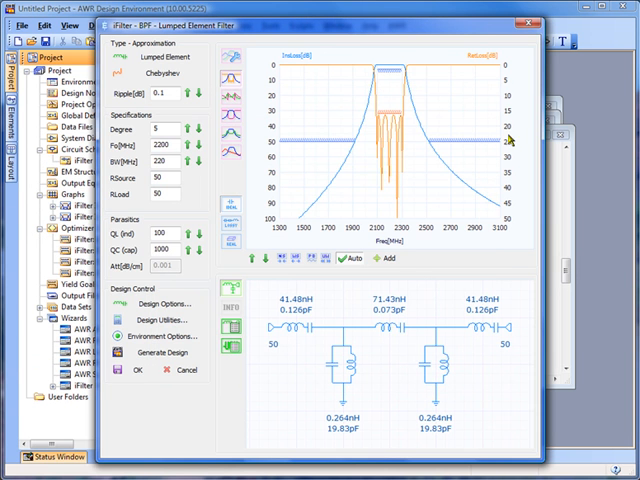